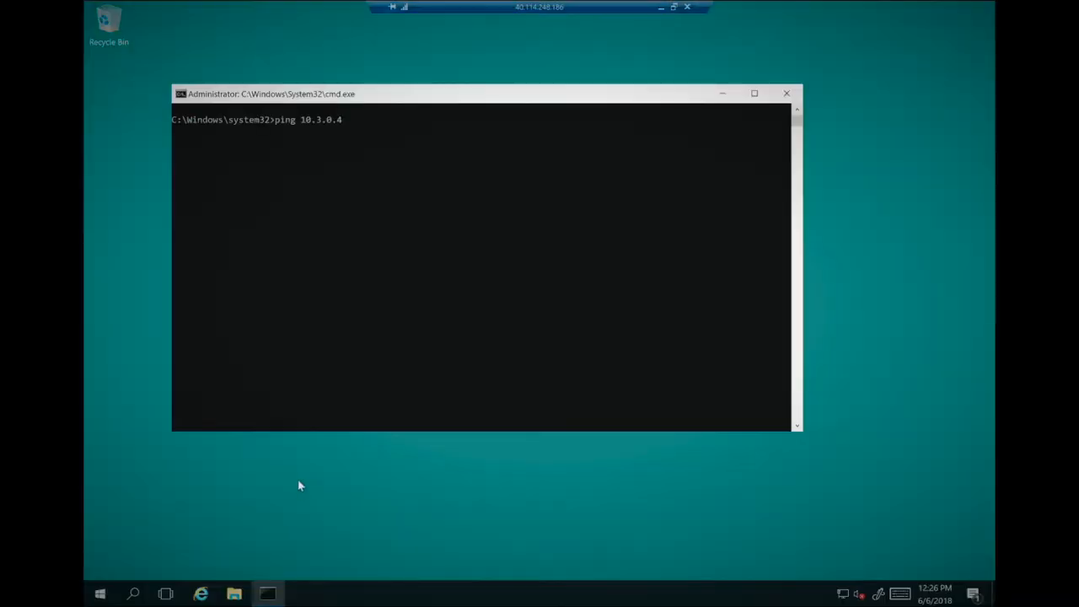
- Run ping 10.3.0.4 in the remote VM's Command Prompt
{"action": "key", "text": "Enter"}
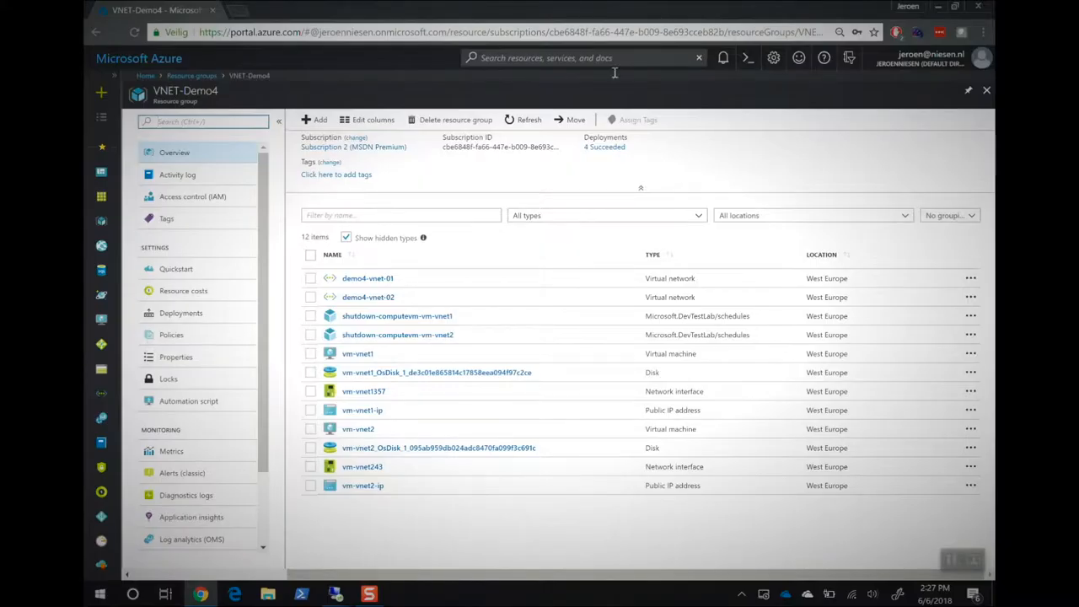
- Add a peering named to-vnet2 from demo4-vnet-01 to demo4-vnet-02
{"action": "left_click", "coordinate": [367, 278]}
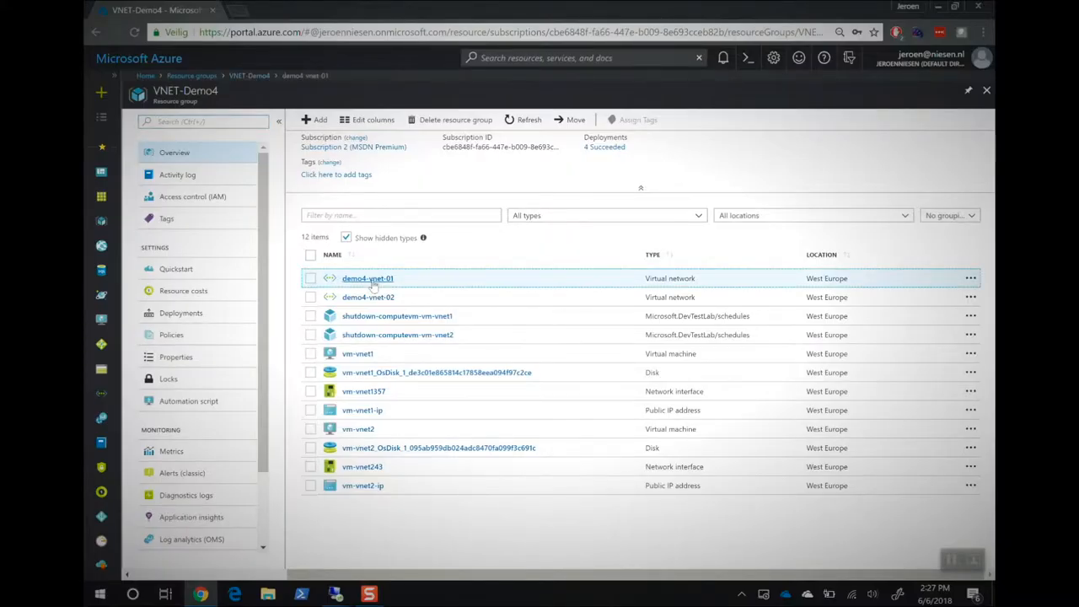
{"action": "left_click", "coordinate": [367, 279]}
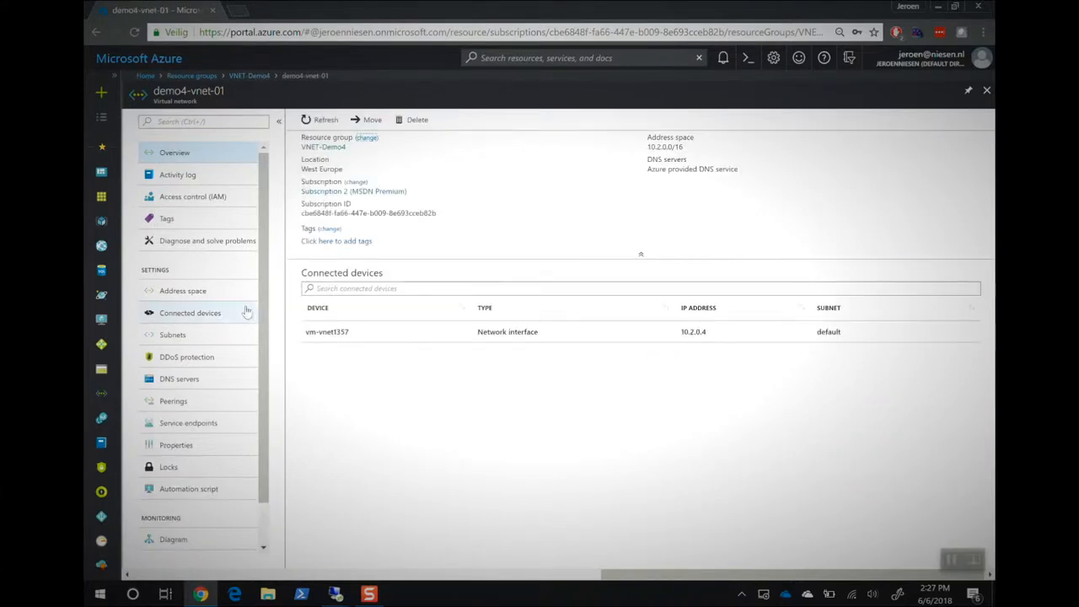
{"action": "left_click", "coordinate": [173, 400]}
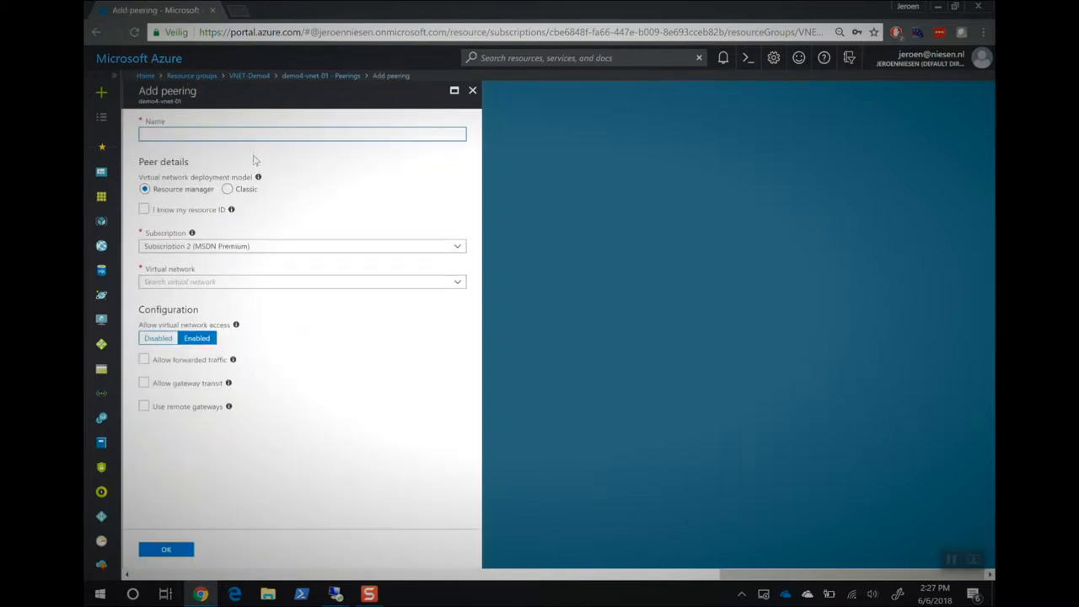
{"action": "type", "text": "to-vnet2"}
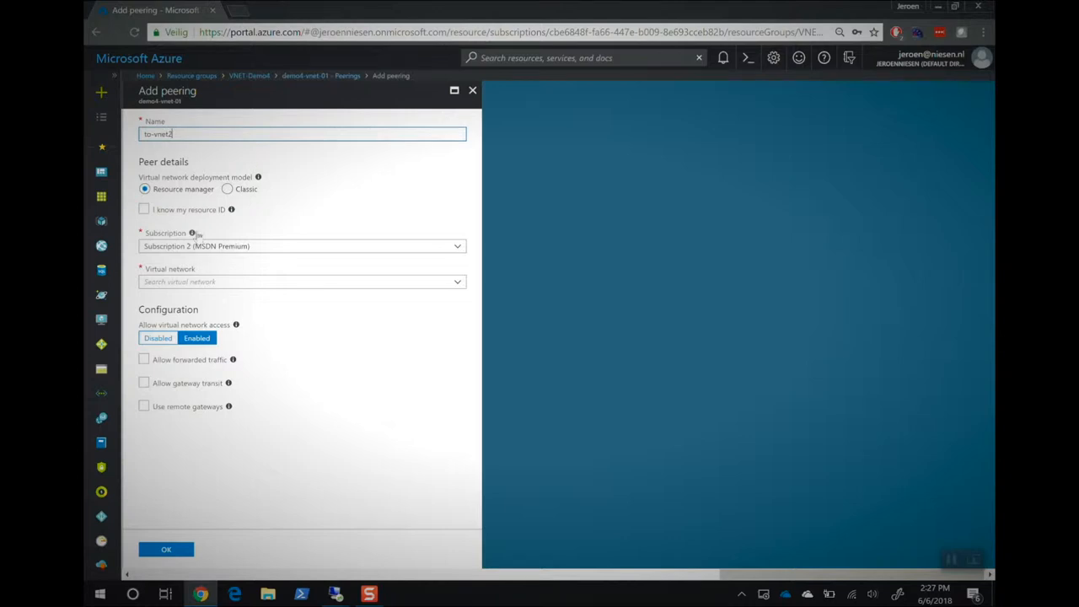
{"action": "left_click", "coordinate": [302, 281]}
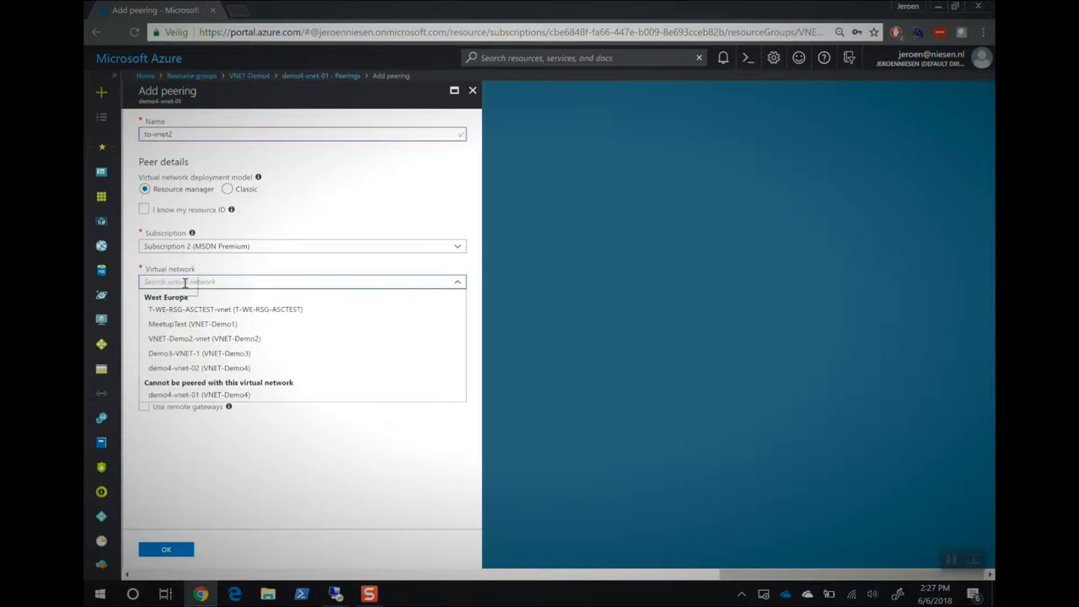
{"action": "mouse_move", "coordinate": [261, 357]}
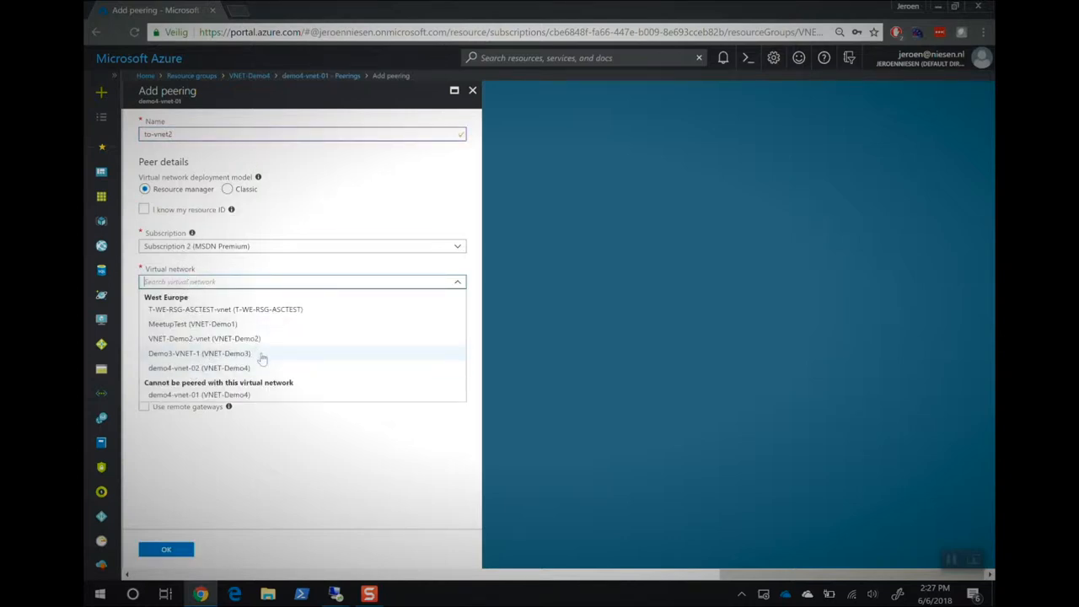
{"action": "left_click", "coordinate": [204, 338]}
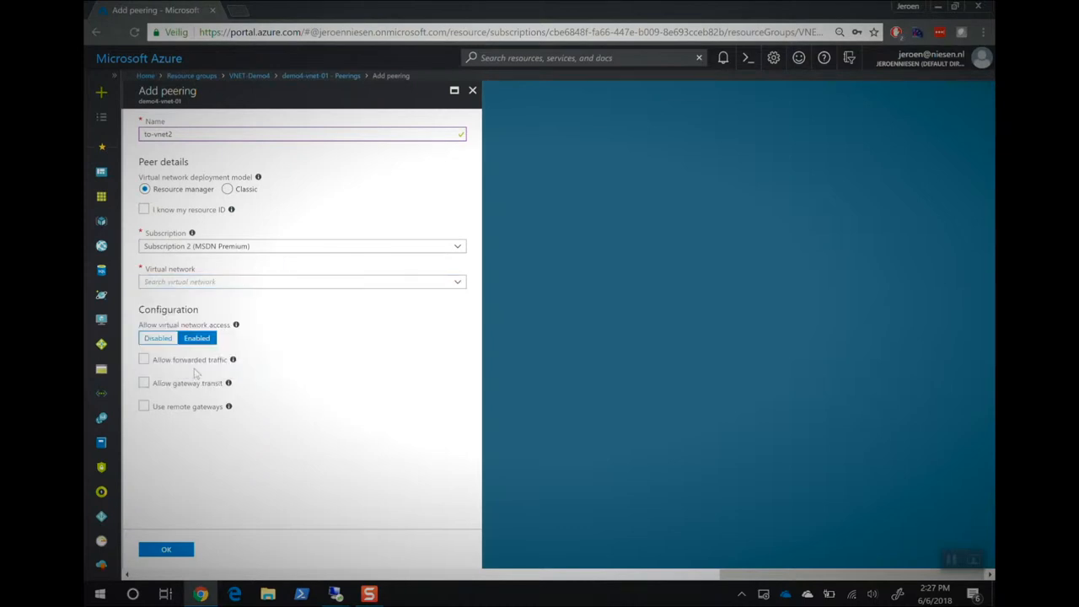
{"action": "left_click", "coordinate": [301, 281]}
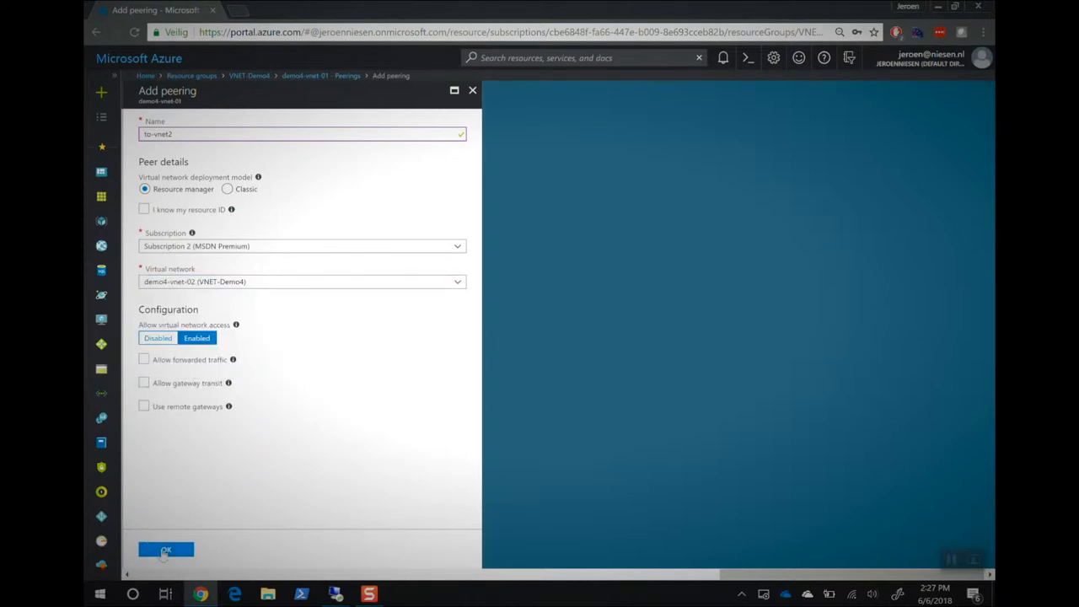
{"action": "left_click", "coordinate": [165, 549]}
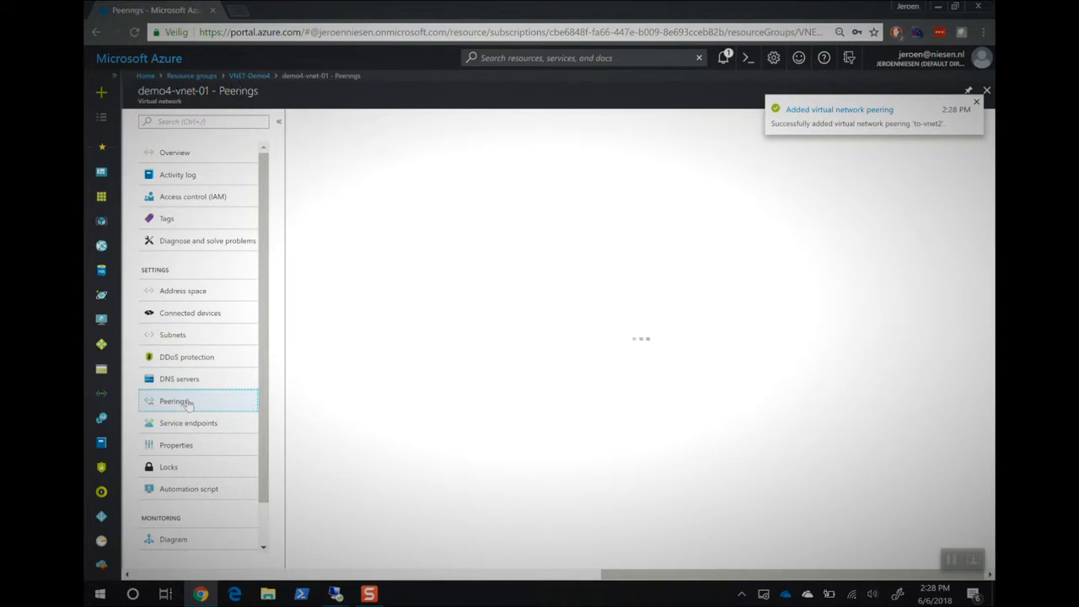
- Refresh demo4-vnet-01's peerings to see to-vnet2 with status Initiated
{"action": "left_click", "coordinate": [173, 401]}
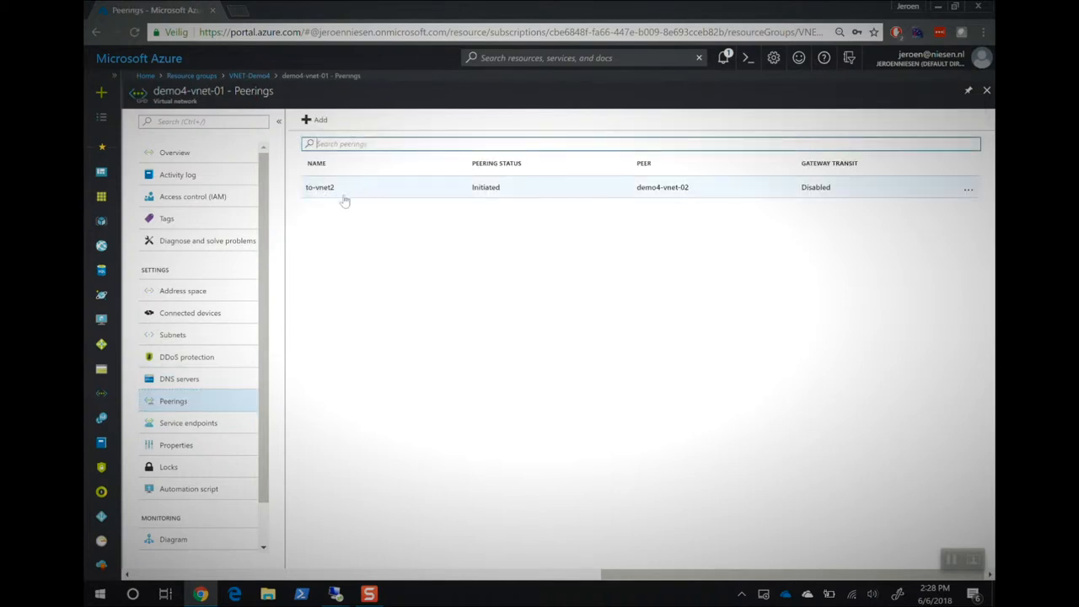
{"action": "mouse_move", "coordinate": [409, 189]}
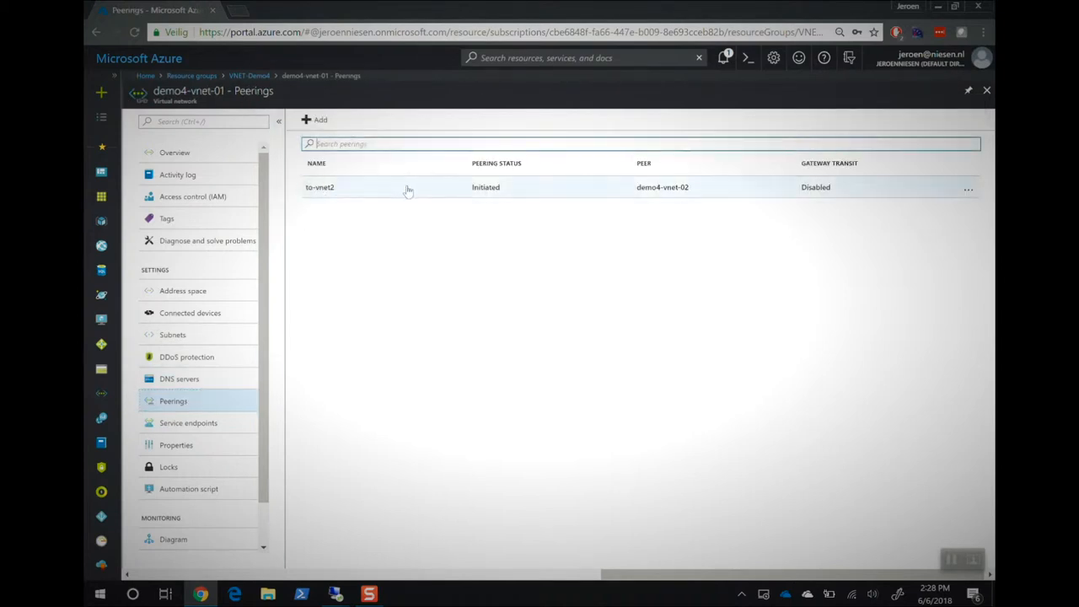
{"action": "mouse_move", "coordinate": [463, 198]}
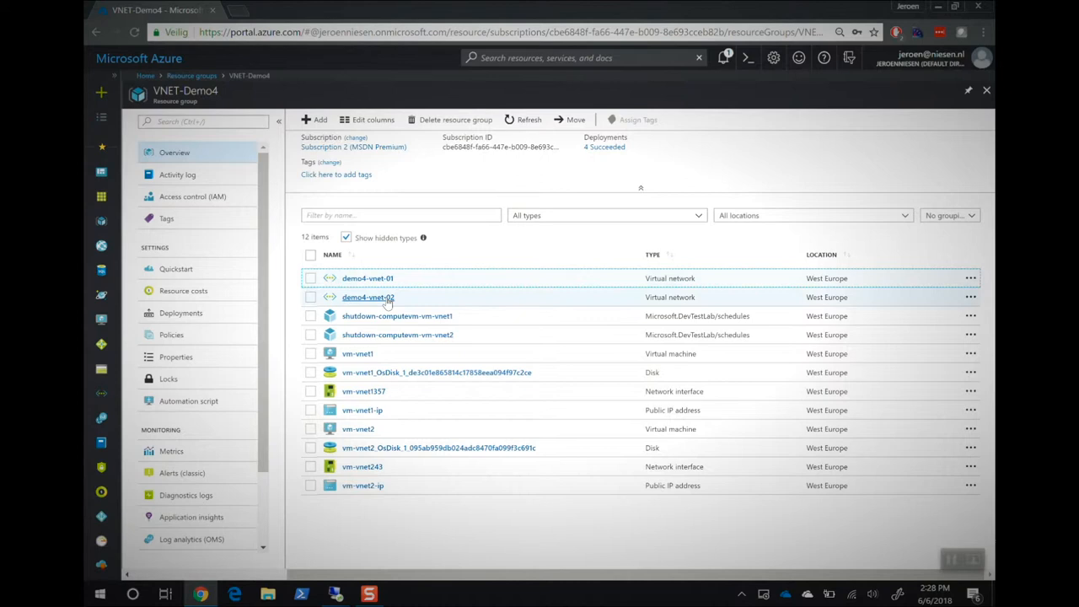
- Add the reverse peering to-vnet1 from demo4-vnet-02 back to demo4-vnet-01
{"action": "left_click", "coordinate": [368, 296]}
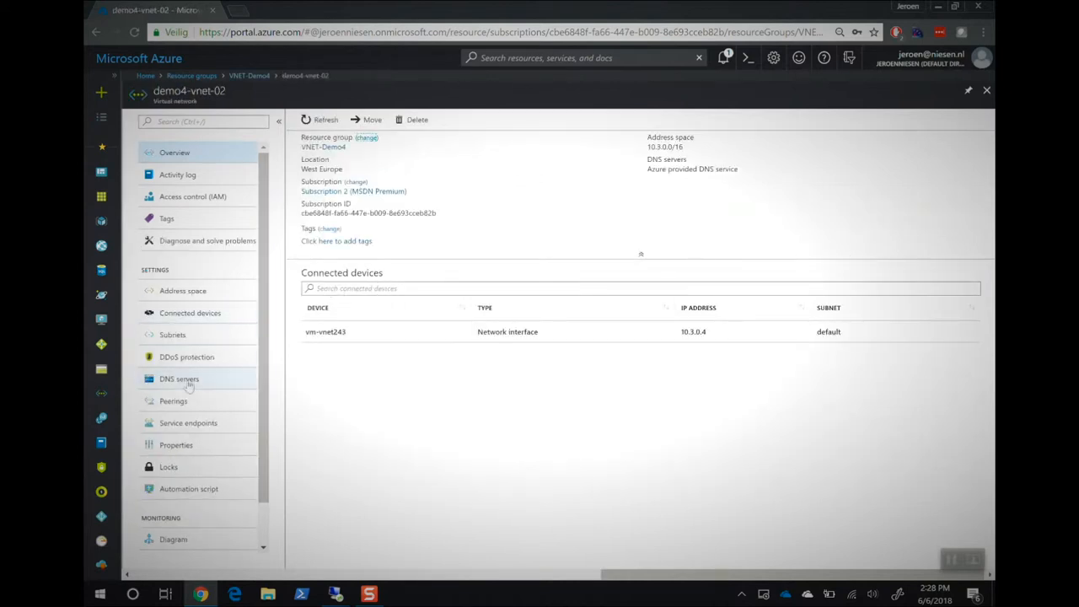
{"action": "left_click", "coordinate": [172, 401]}
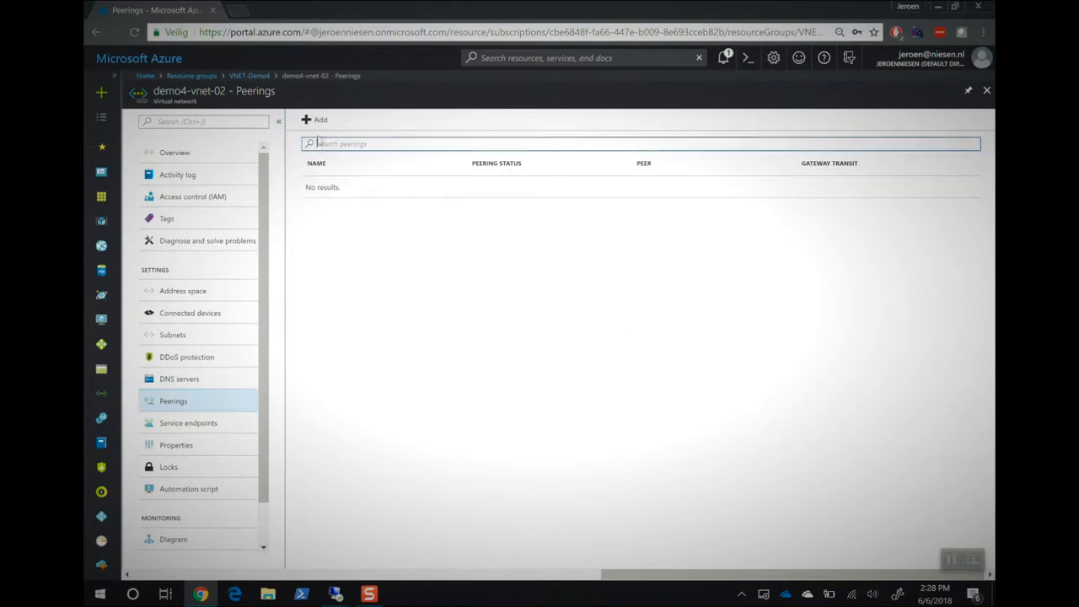
{"action": "left_click", "coordinate": [317, 119]}
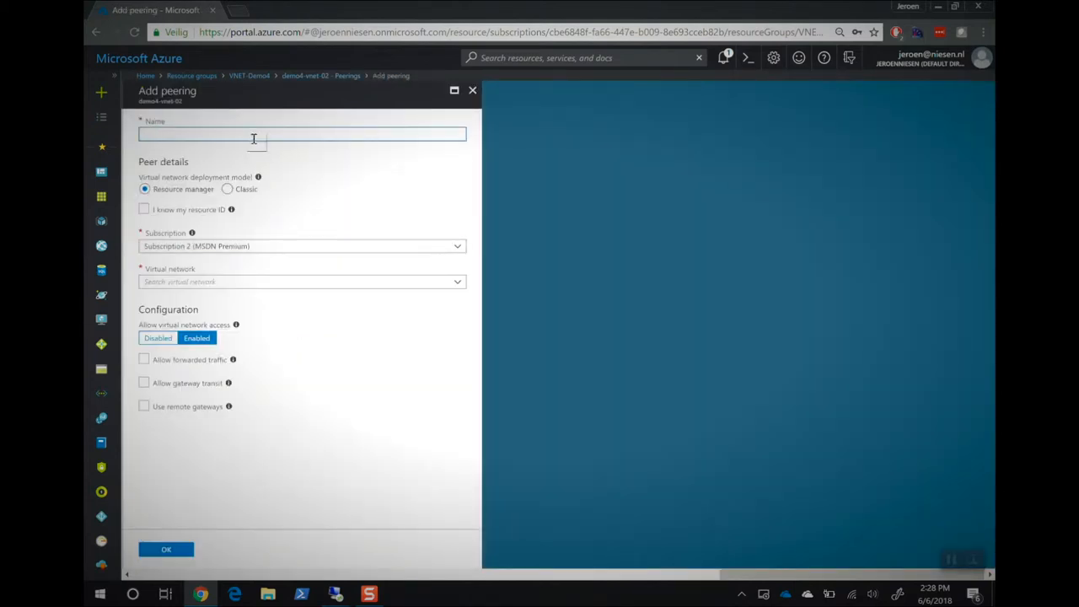
{"action": "type", "text": "to-vnet1"}
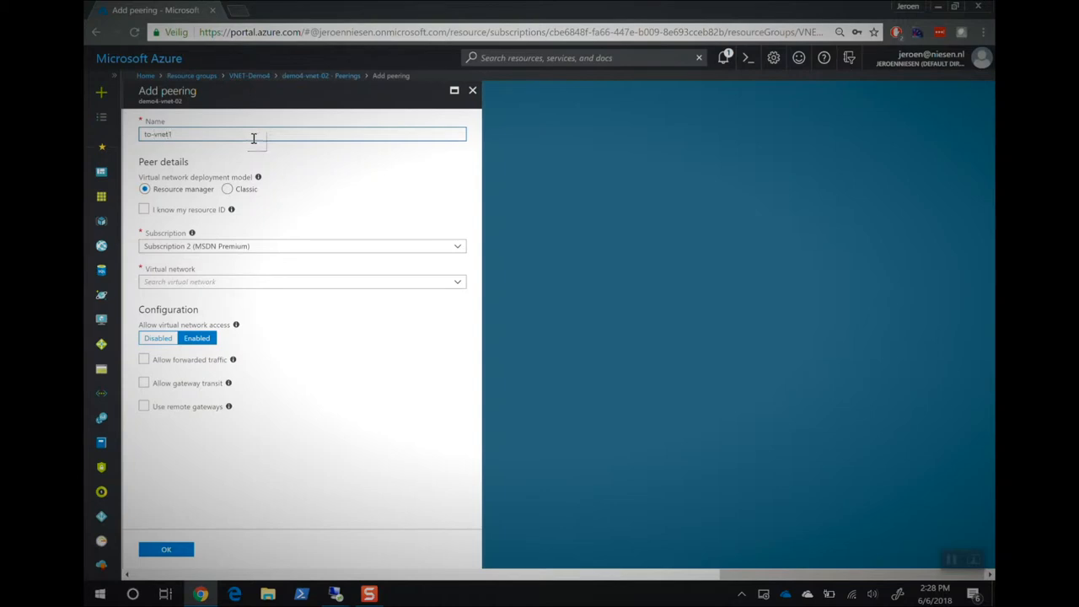
{"action": "left_click", "coordinate": [301, 281]}
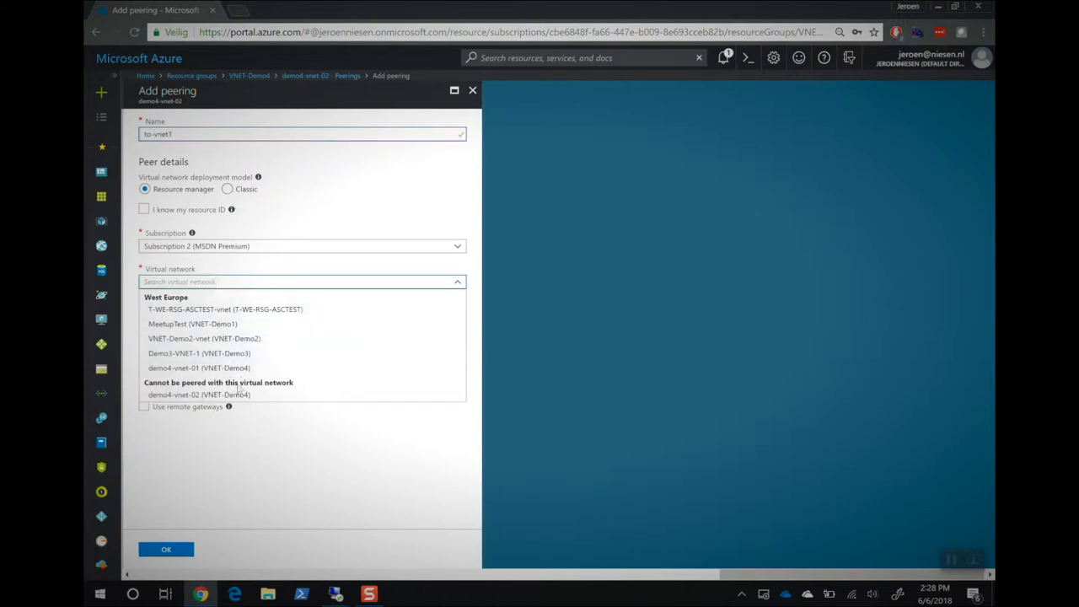
{"action": "left_click", "coordinate": [199, 367]}
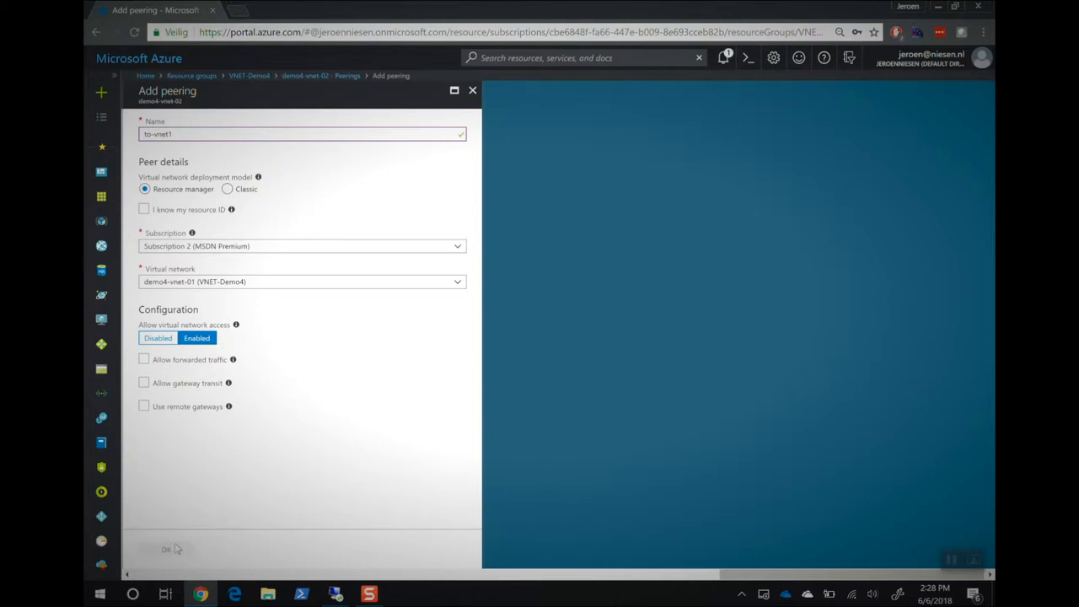
{"action": "left_click", "coordinate": [165, 548]}
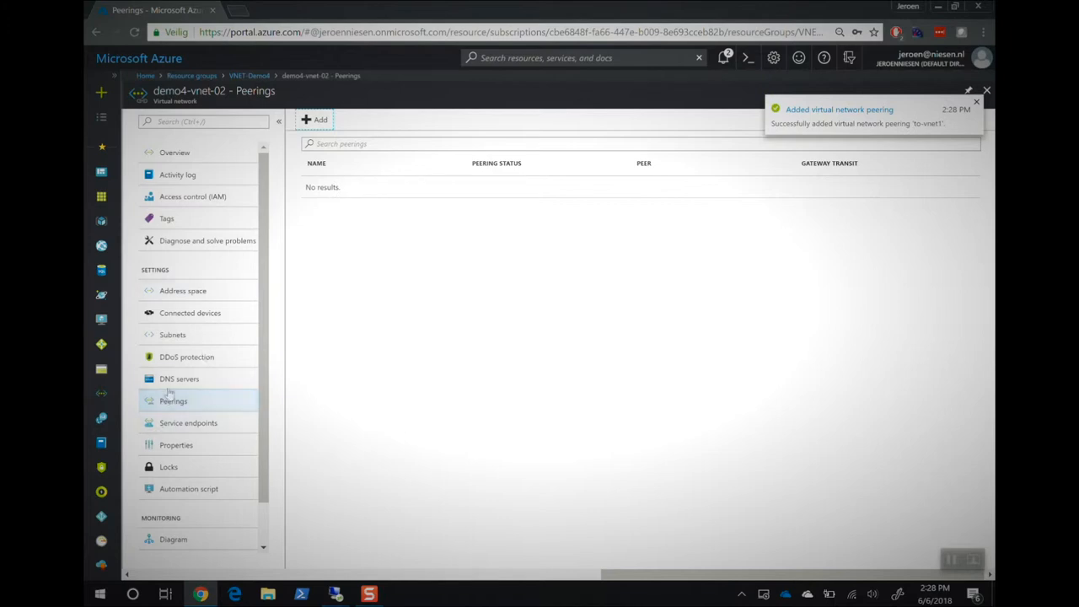
{"action": "left_click", "coordinate": [173, 400]}
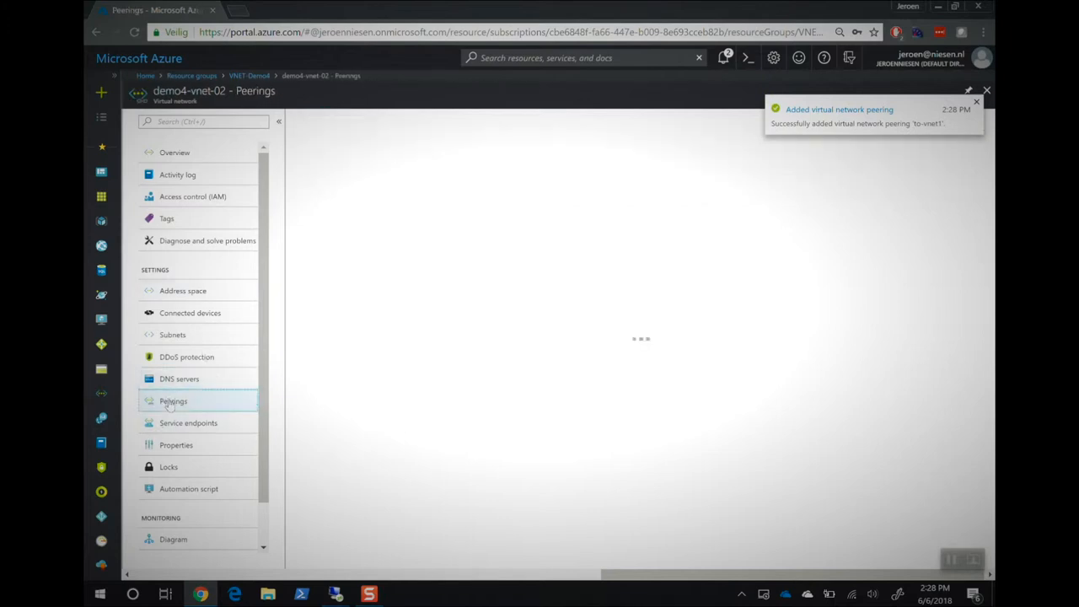
- Ping 10.3.0.4 again from the remote VM, now receiving replies
{"action": "left_click", "coordinate": [173, 401]}
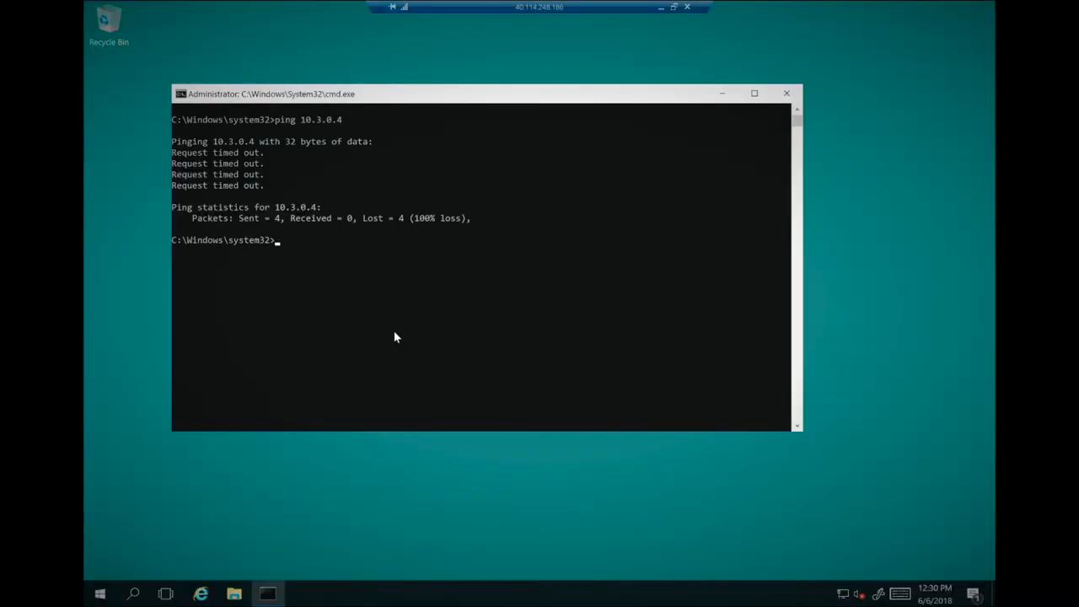
{"action": "type", "text": "ping 10.3.0.4"}
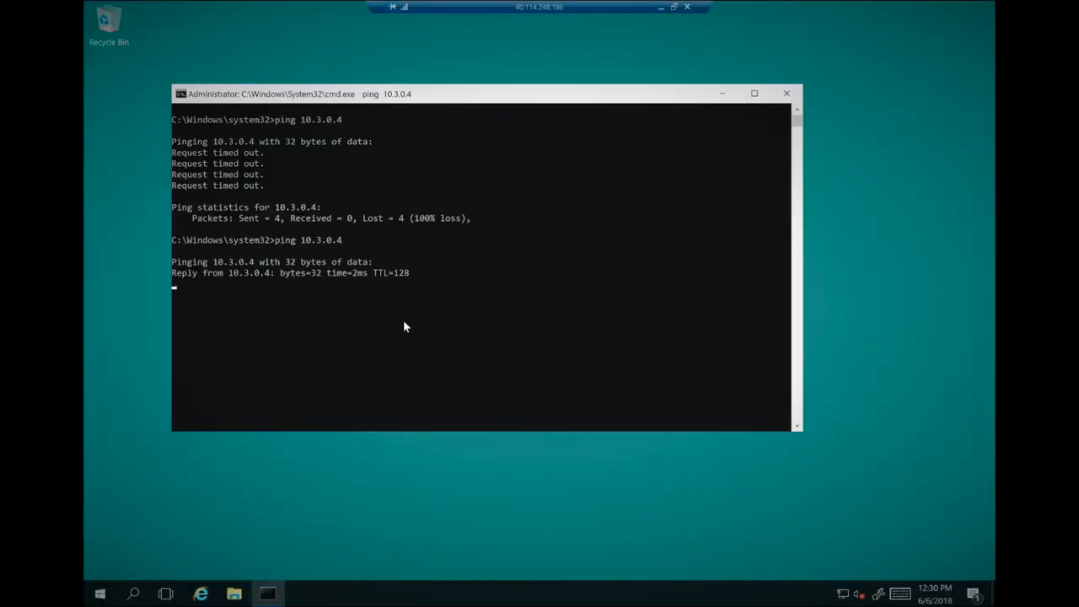